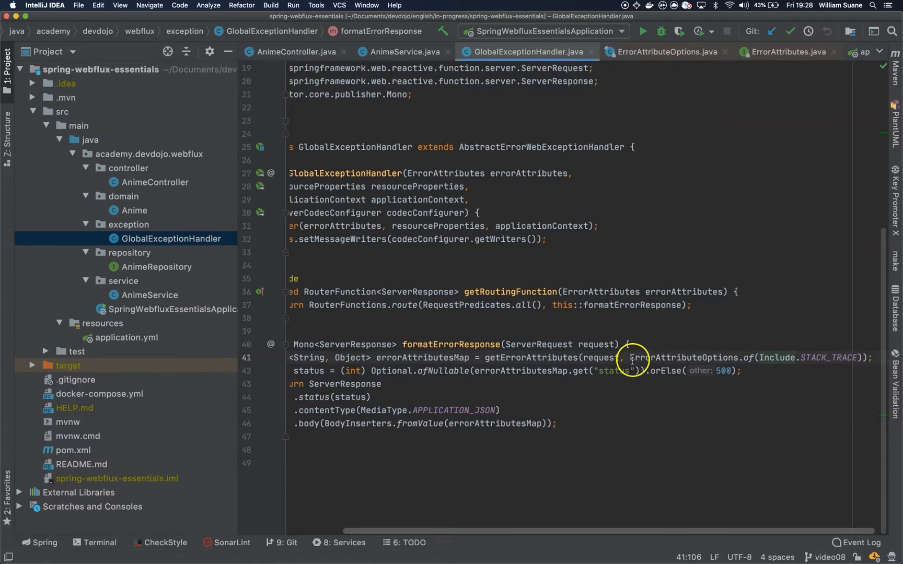
Swap the stack-trace options for defaults() and add String query = request.uri().getQuery()
drag(742, 356, 862, 357)
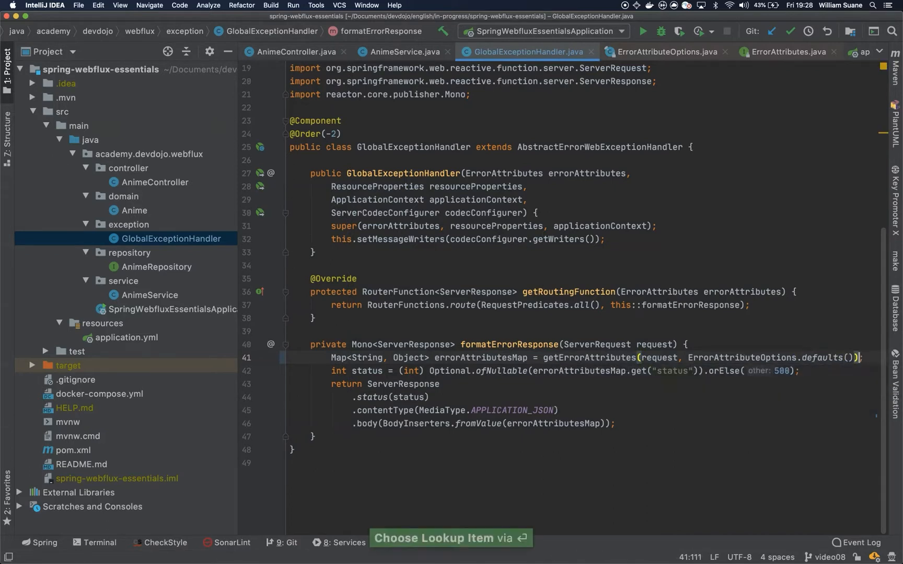
key(Return)
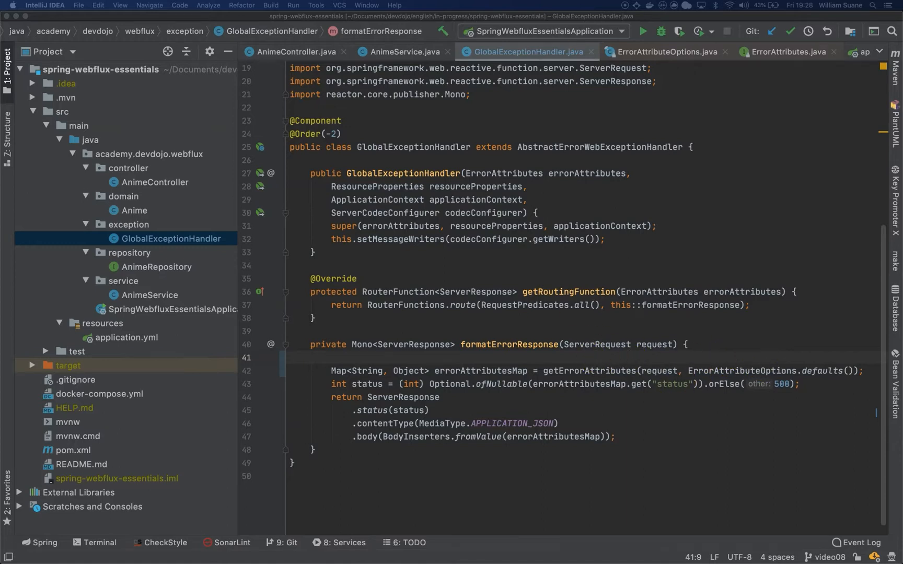
mouse_move(339, 345)
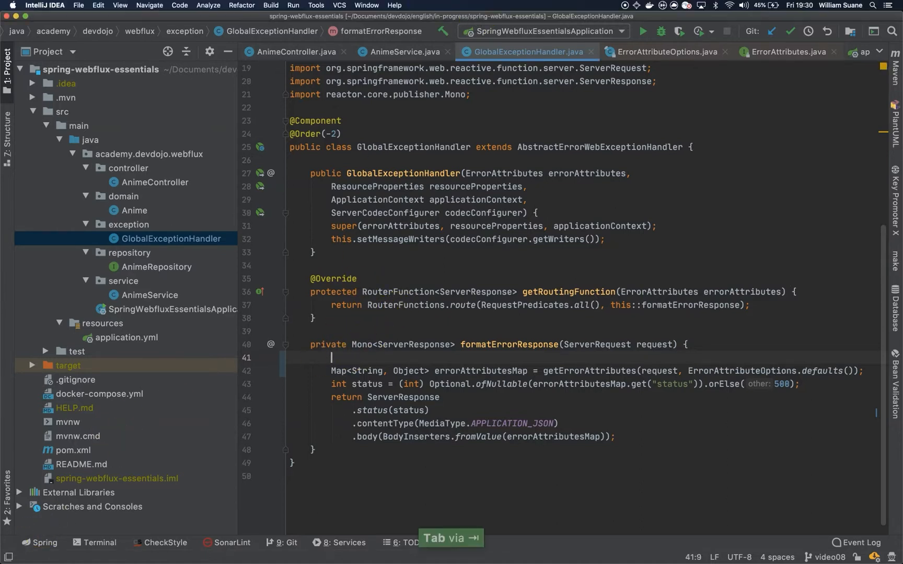
text(request.g)
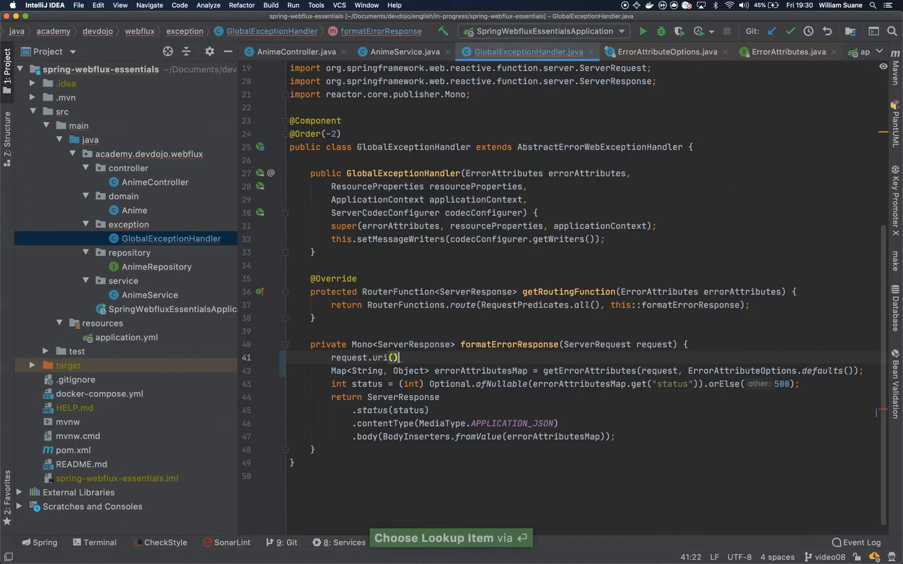
text(.getQuery();)
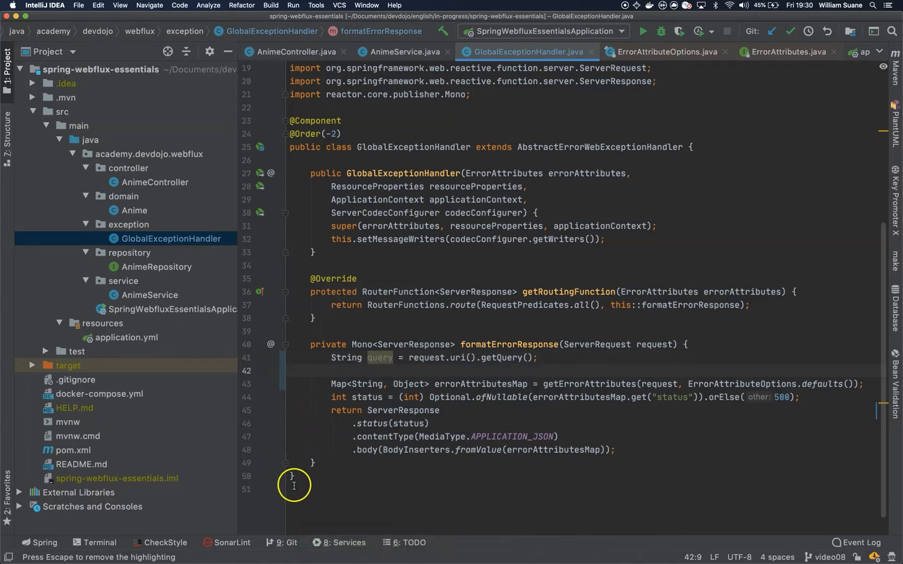
Start private boolean isTraceEnabled(String query) returning StringUtils.isEmpty(query)
text(pri)
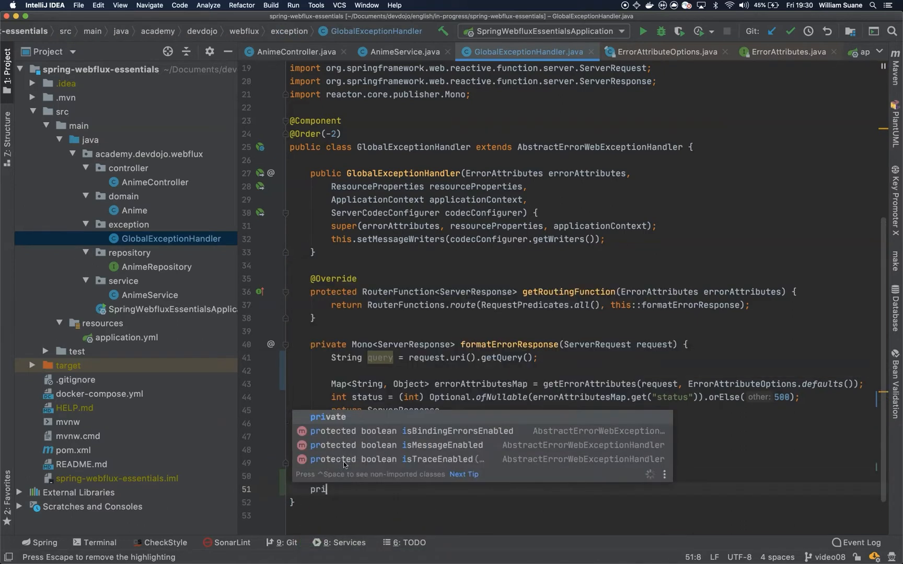
text(vate boolean isTrace)
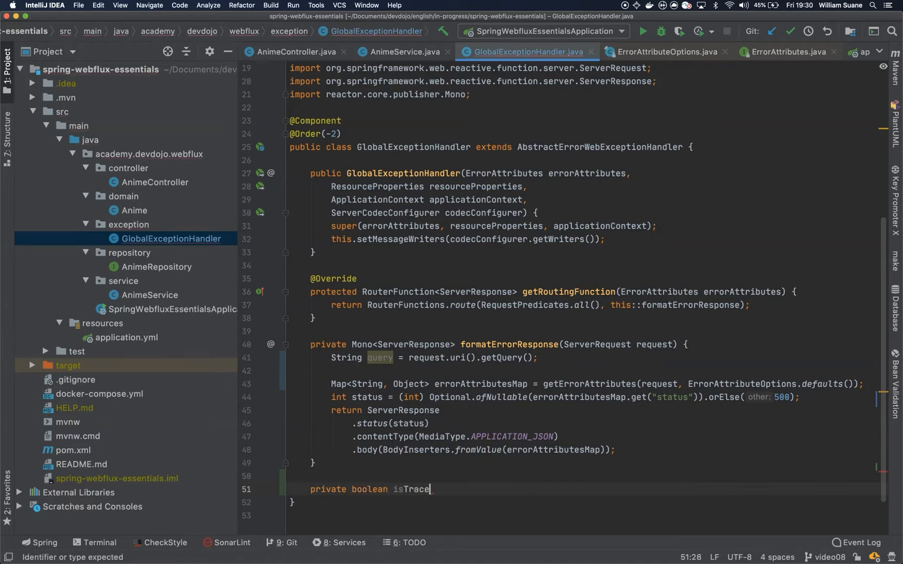
text(Enabled(String query)
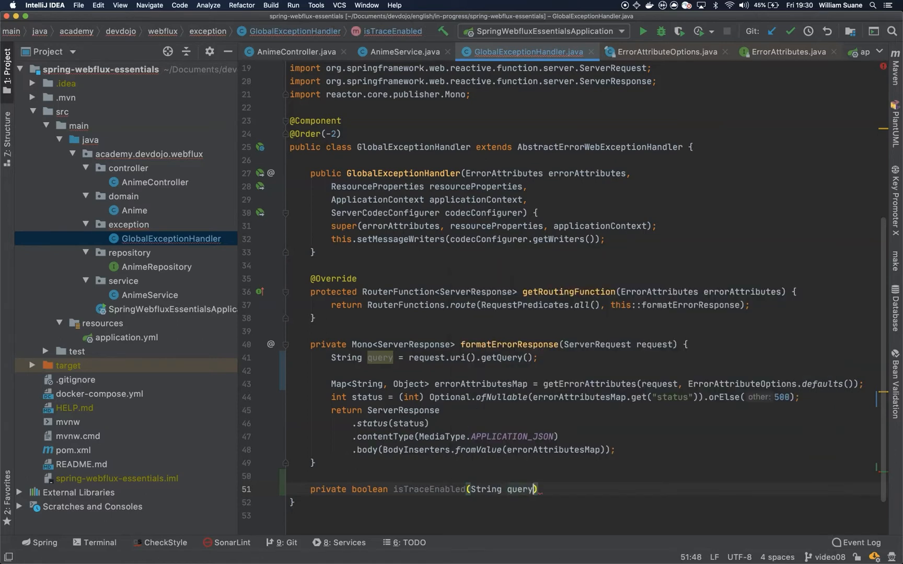
text({)
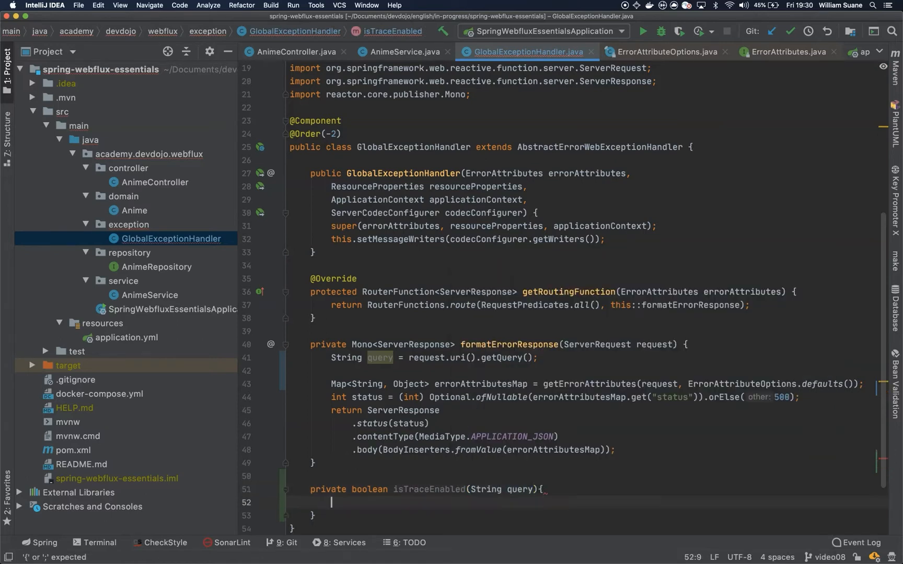
text(return String)
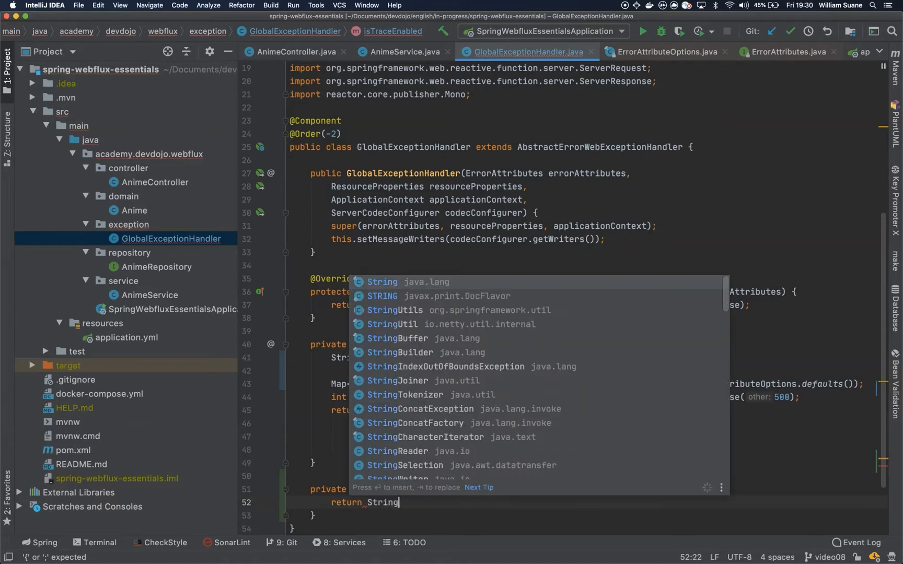
text(Utils.)
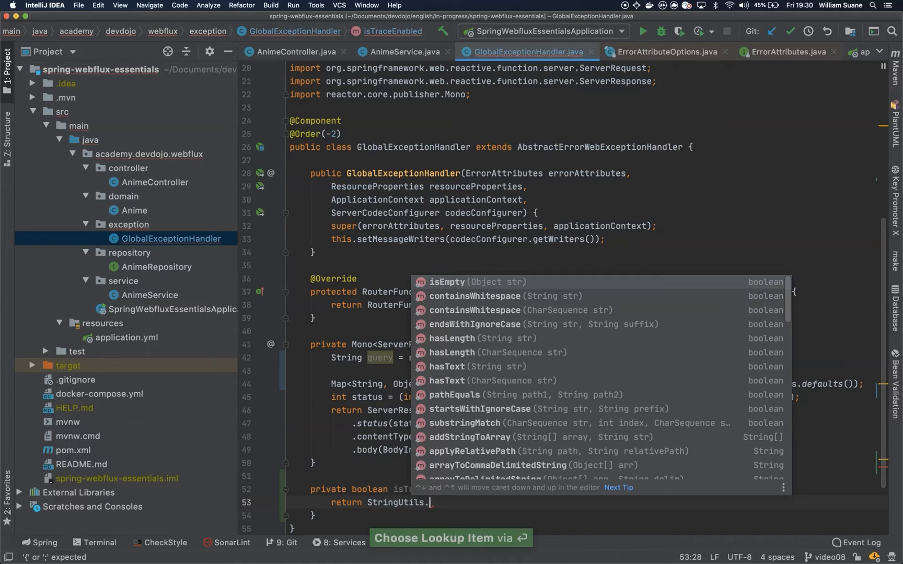
text(is)
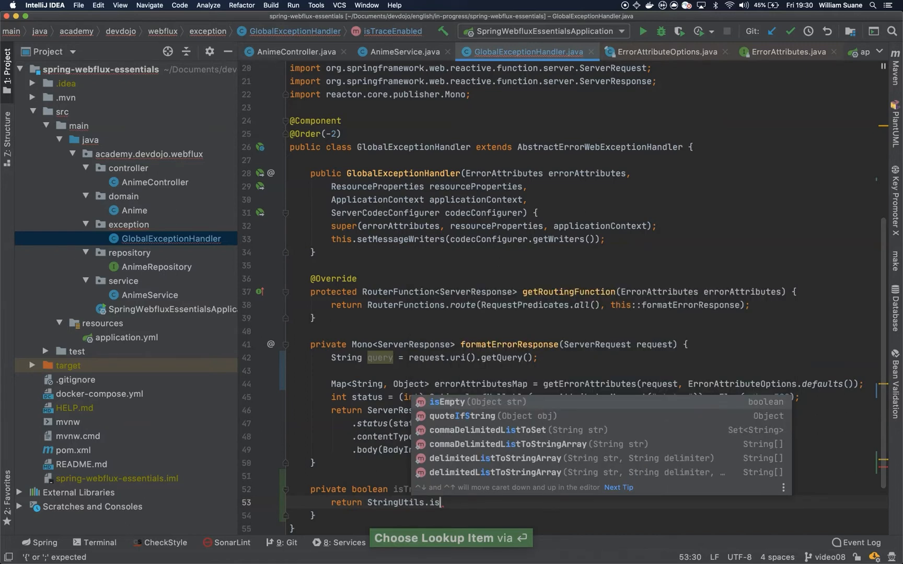
text(Empty(q)
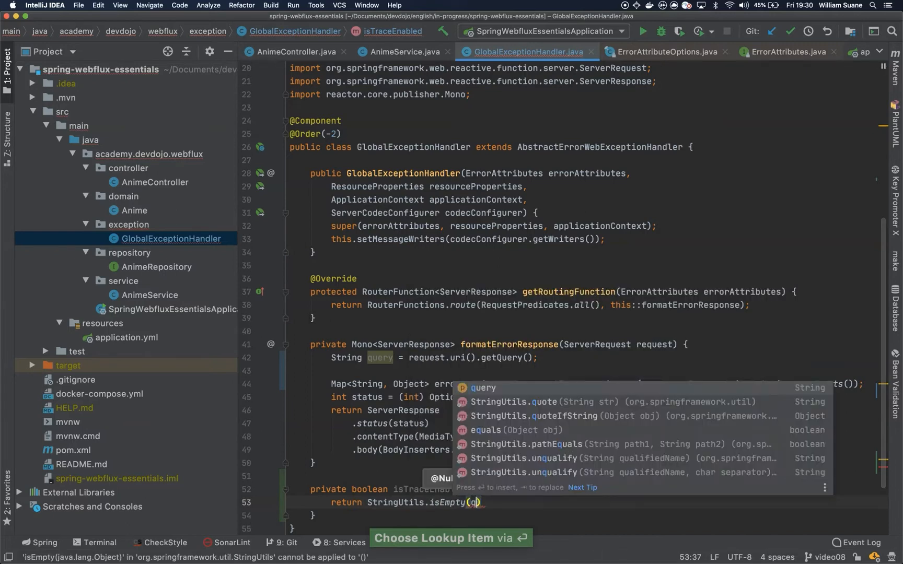
Negate the empty check and add && query.contains("trace=true")
key(Enter)
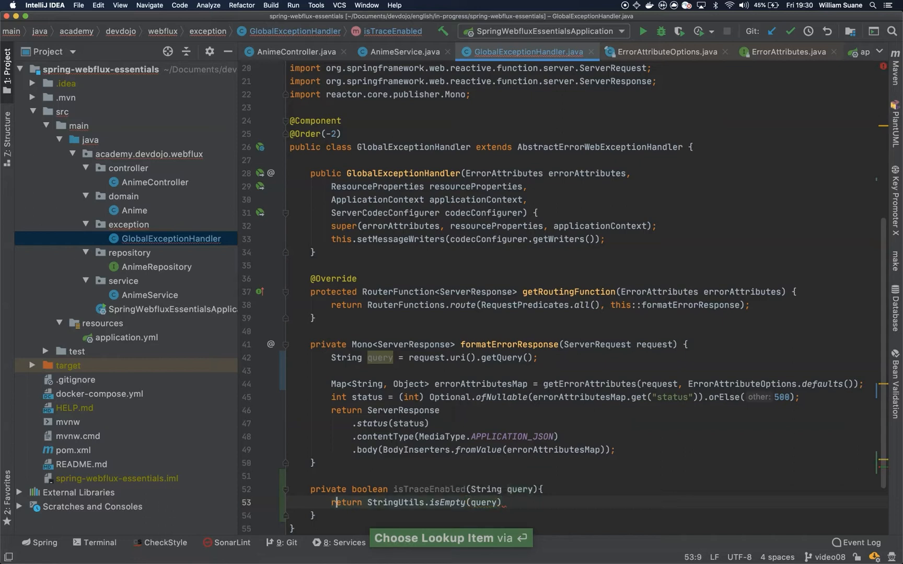
text(!)
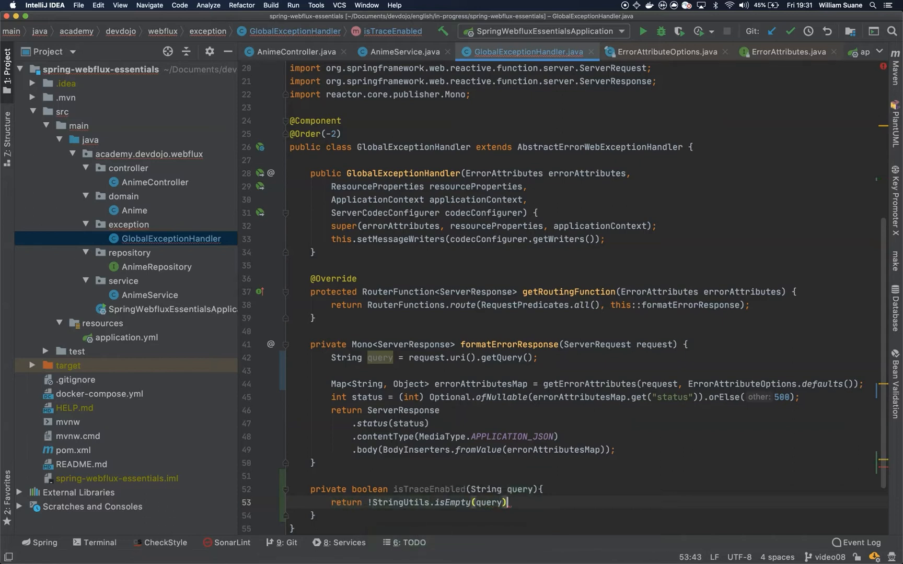
text(&& query.contains()
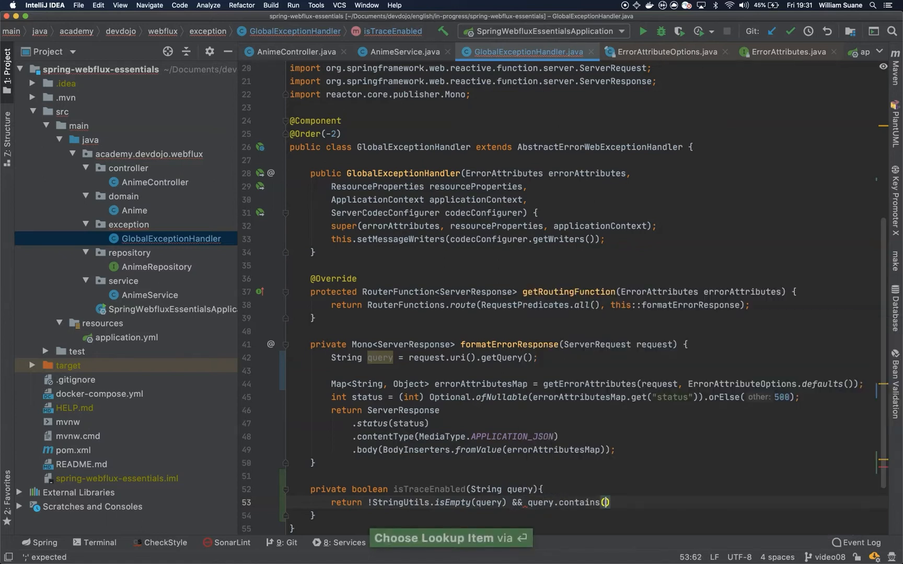
text(trace")
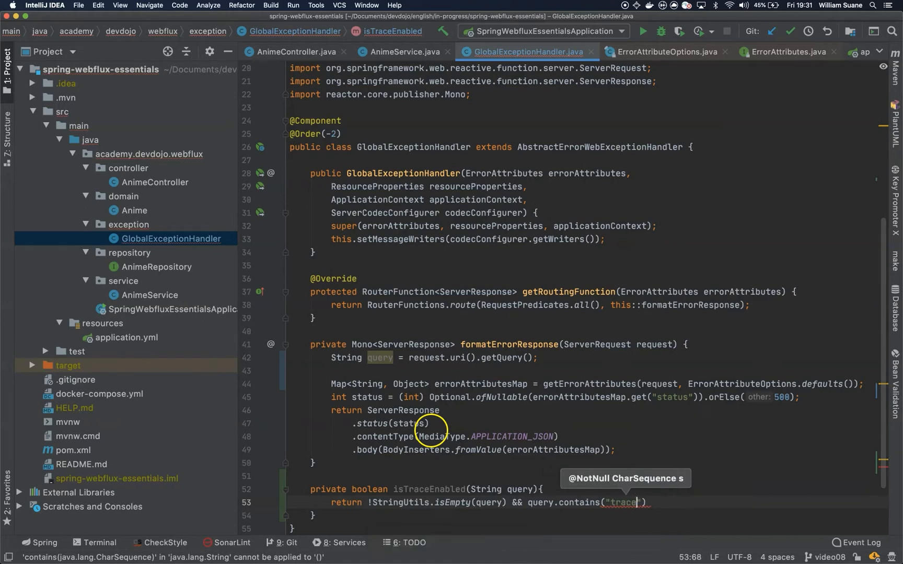
text(=true)
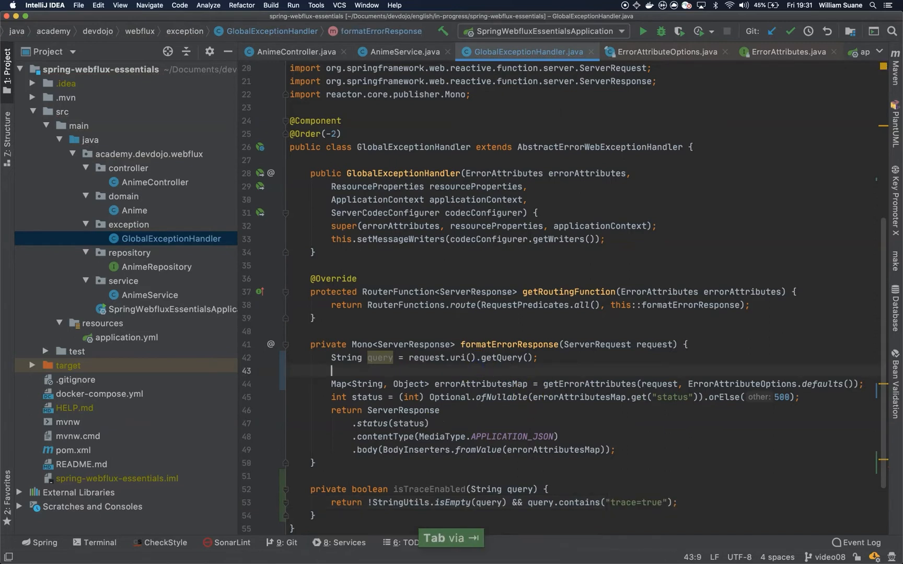
Write isTraceEnabled(query) ? ErrorAttributeOptions.of(Include.STACK_TRACE) : defaults() for the error options
double_click(427, 489)
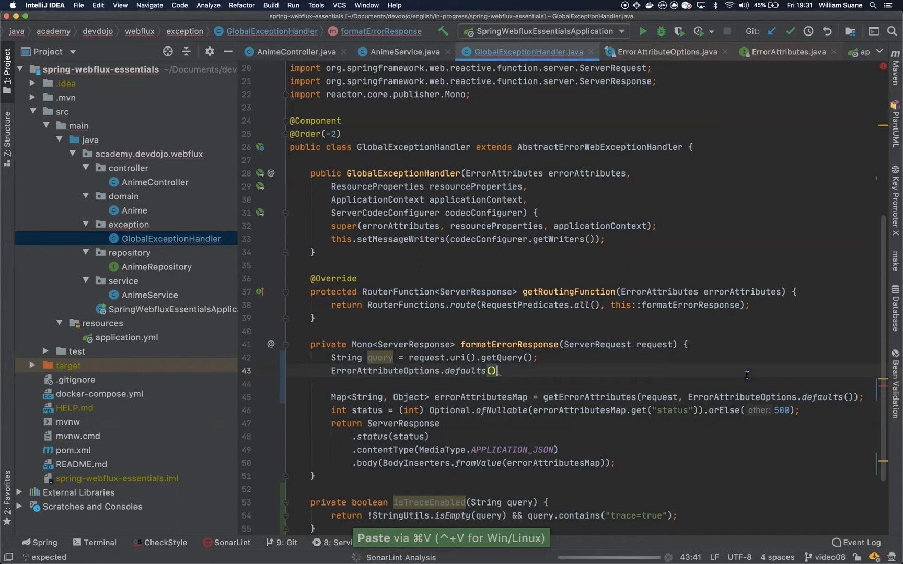
text(isTraceEnabled(query)
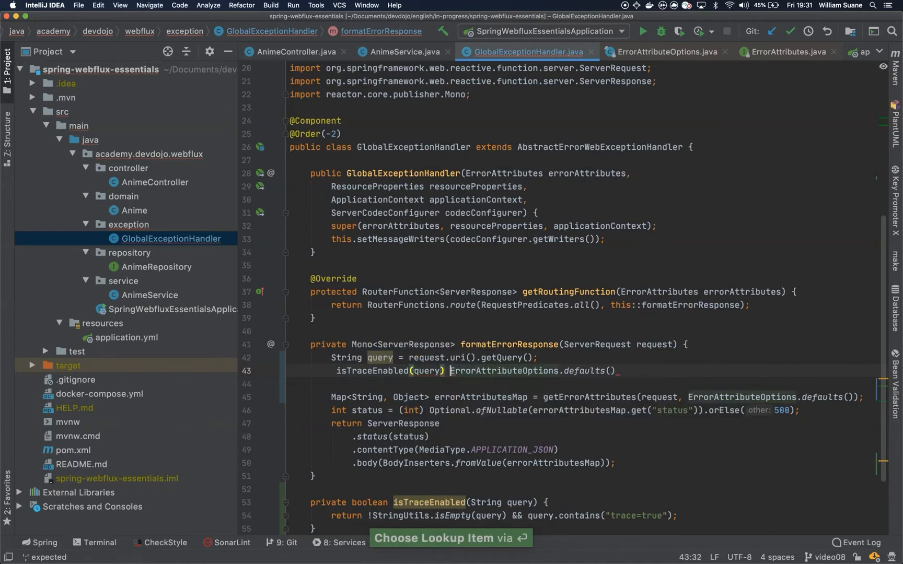
text(?)
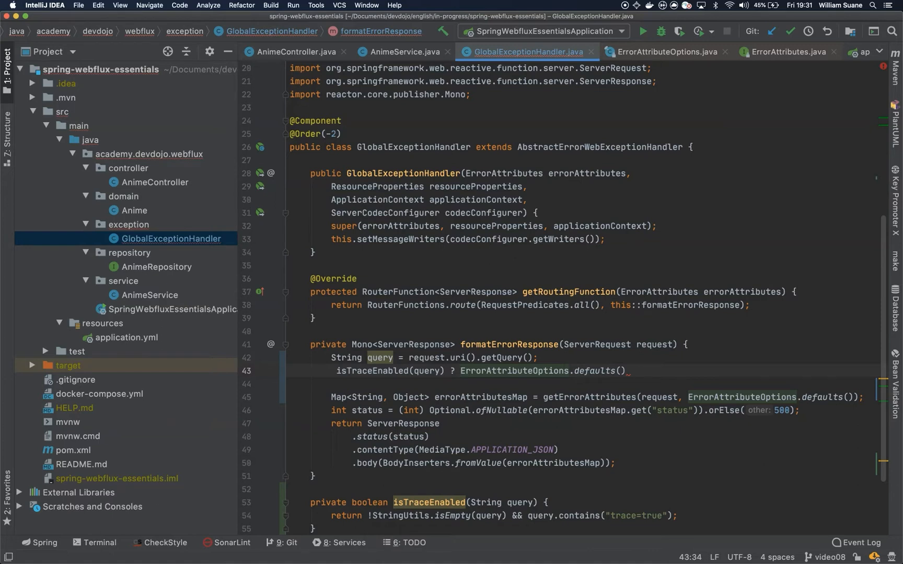
text(ErrorAttributeOptions)
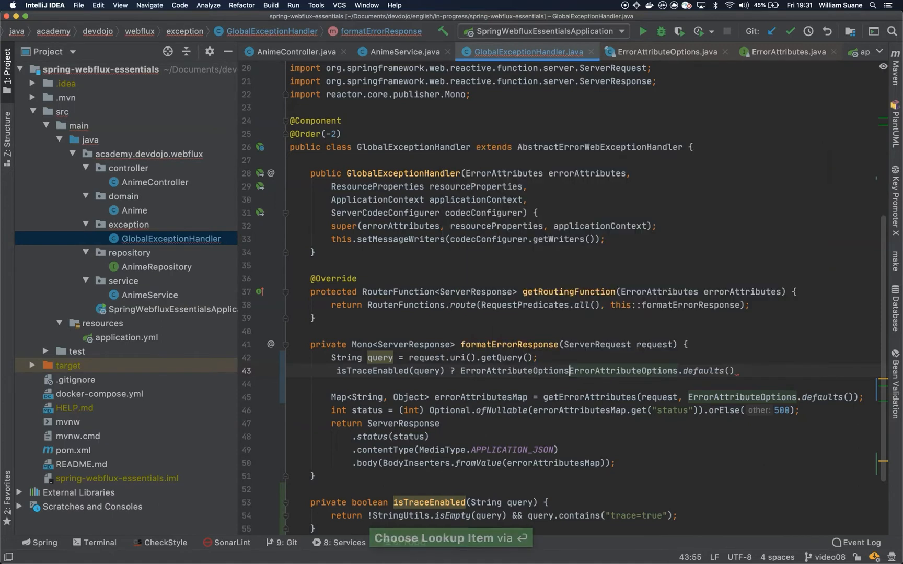
text(.of(I)
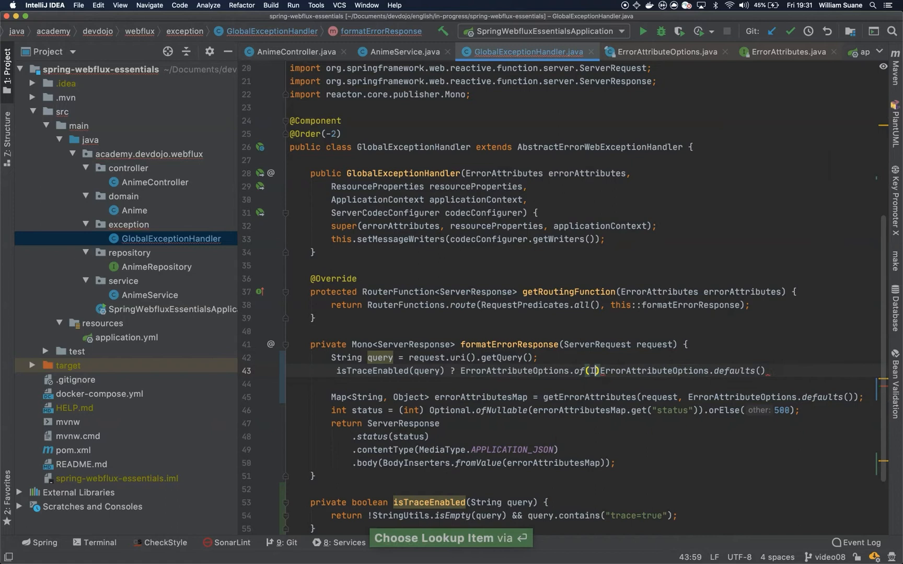
text(Include.STACK_TRACE)
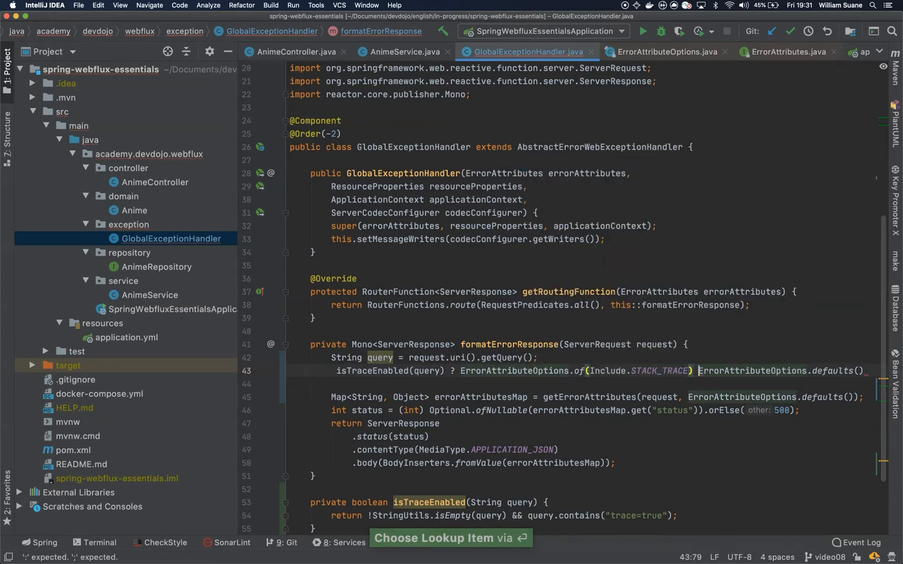
text(:)
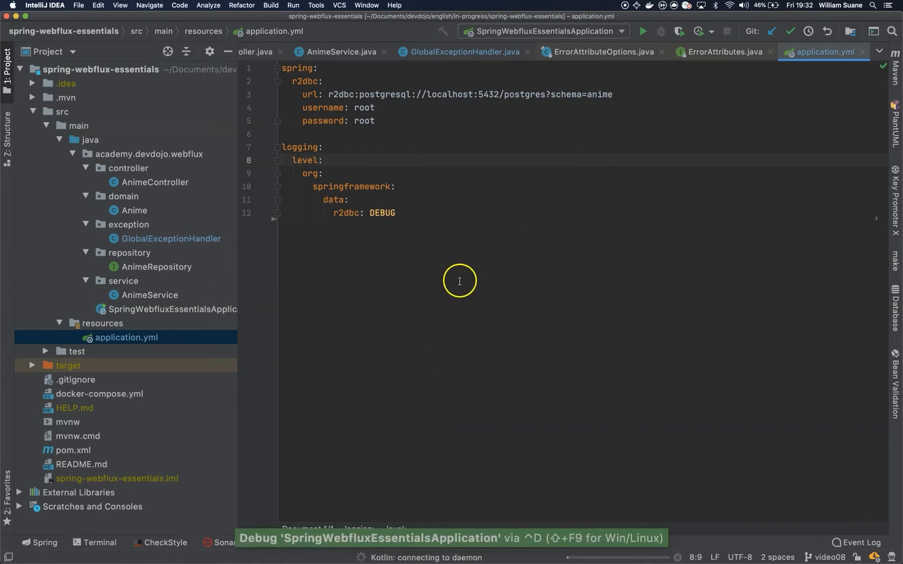
Switch to the application.yml tab to launch the app in debug mode
click(641, 31)
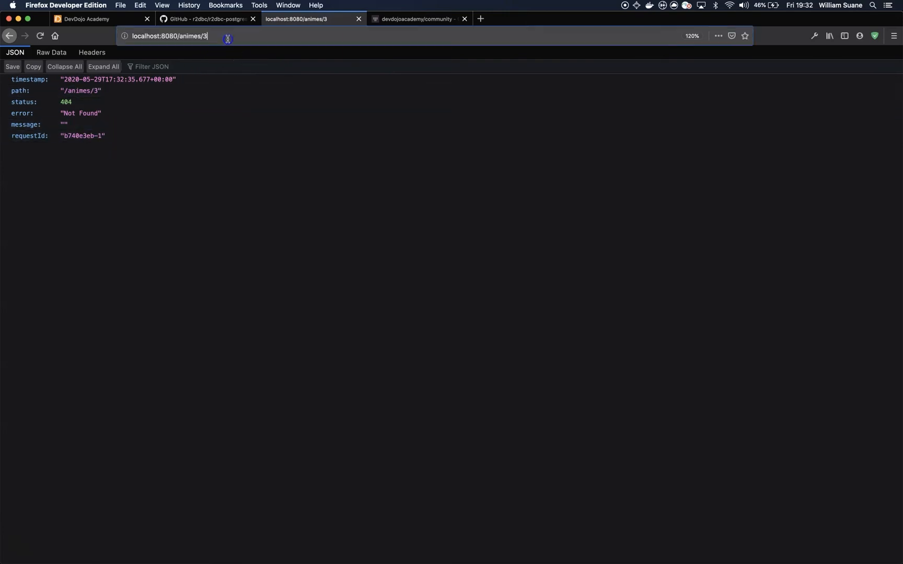
Append ?trace to the localhost:8080/animes/3 address
text(?trace)
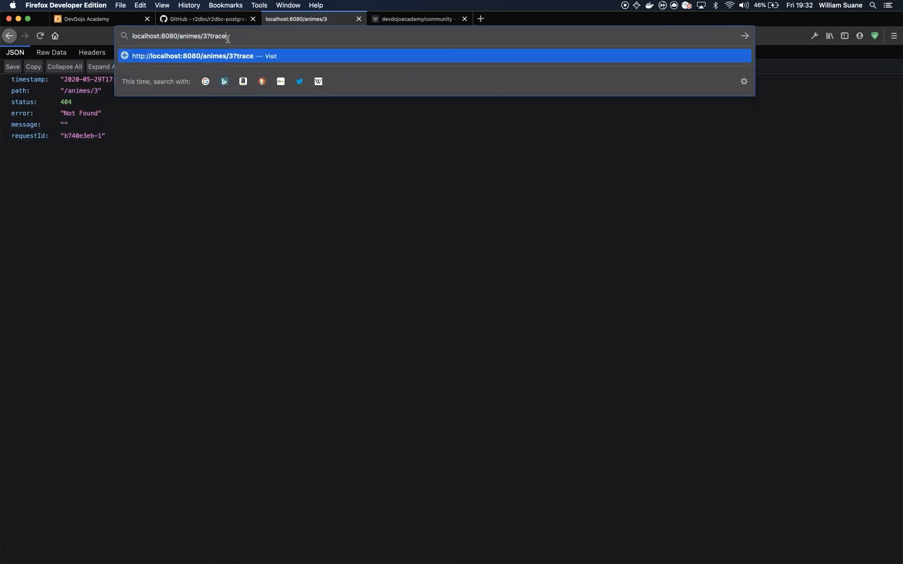